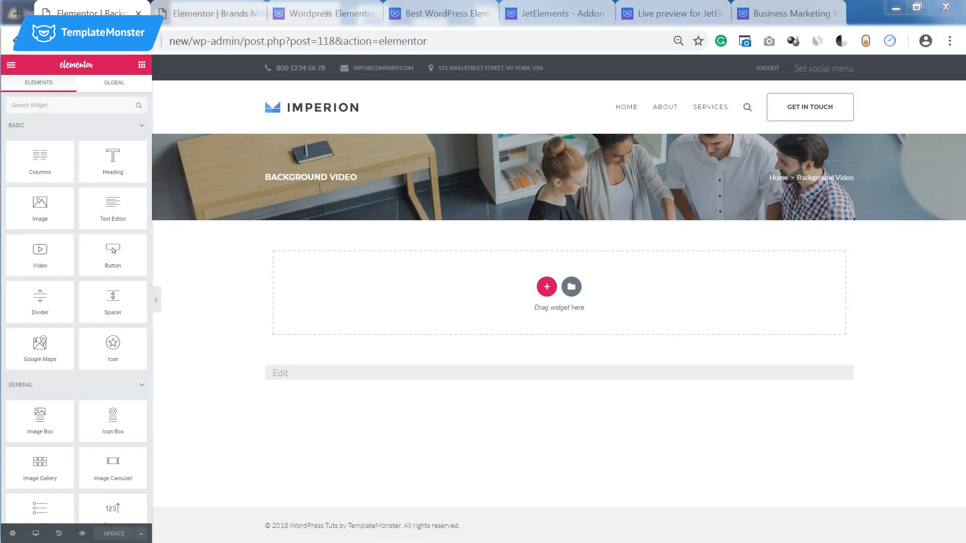
pyautogui.moveTo(507, 306)
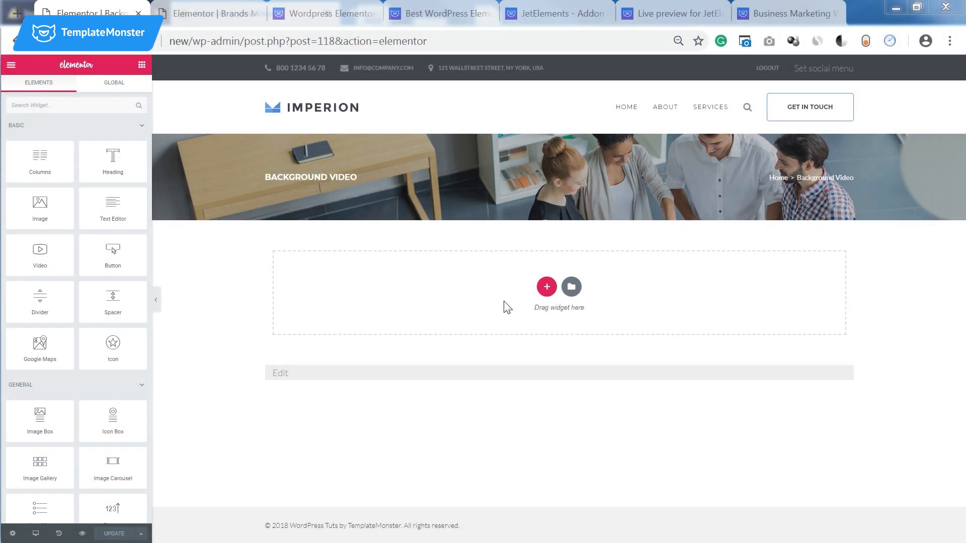
pyautogui.moveTo(360, 315)
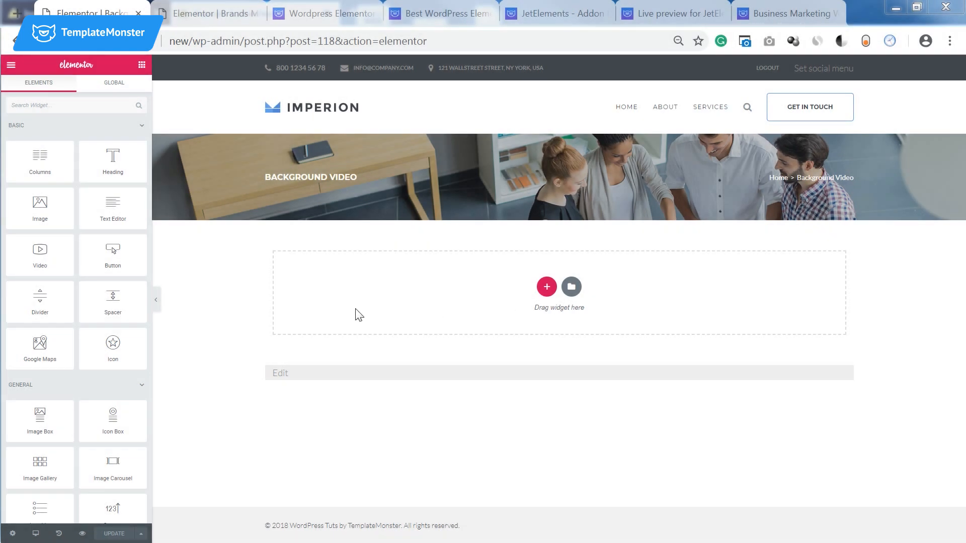
pyautogui.moveTo(301, 299)
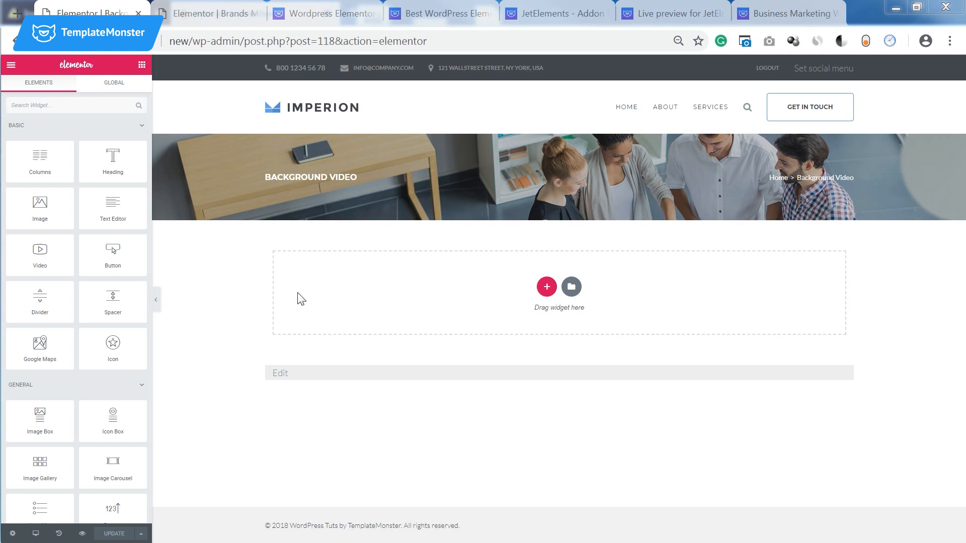
pyautogui.moveTo(349, 311)
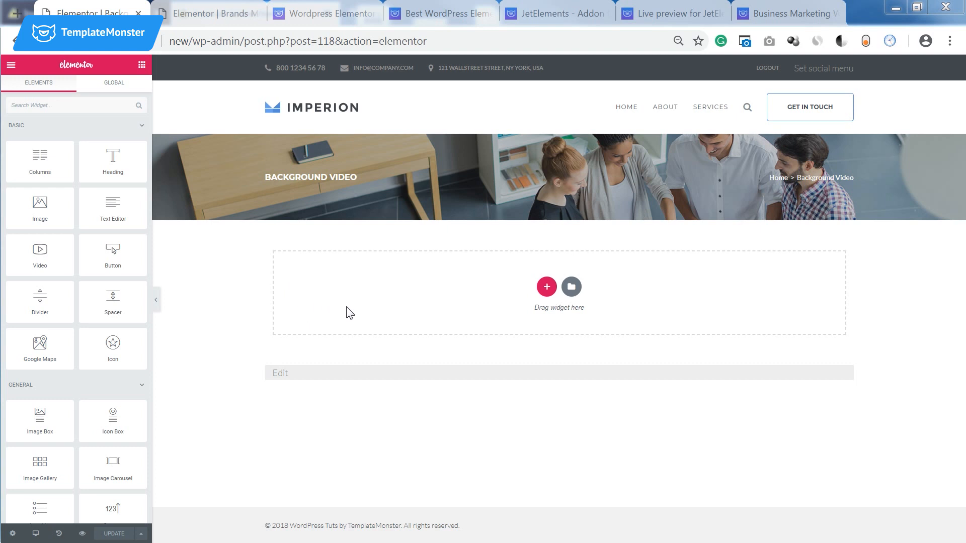
pyautogui.moveTo(320, 268)
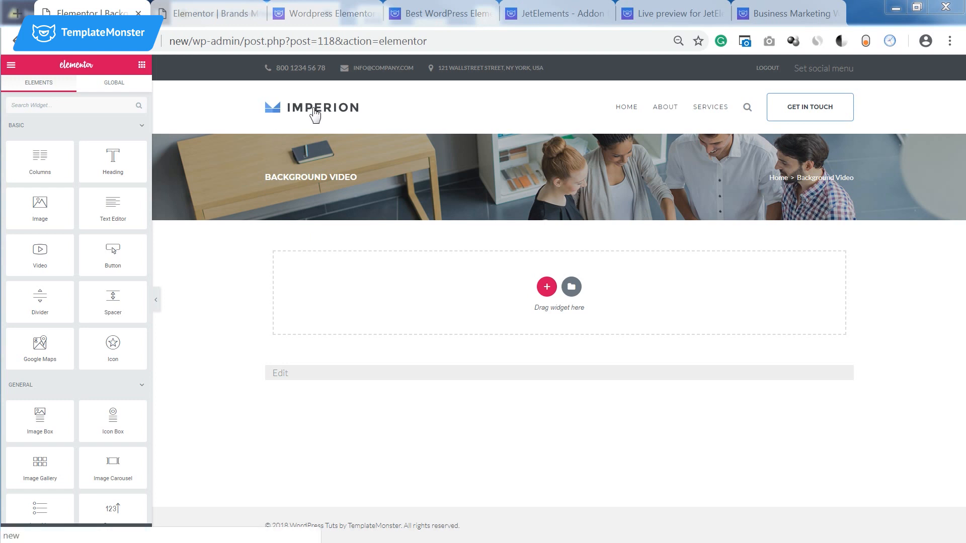
# - Add a new single-column section below the header after viewing the Imperion theme page
pyautogui.click(787, 13)
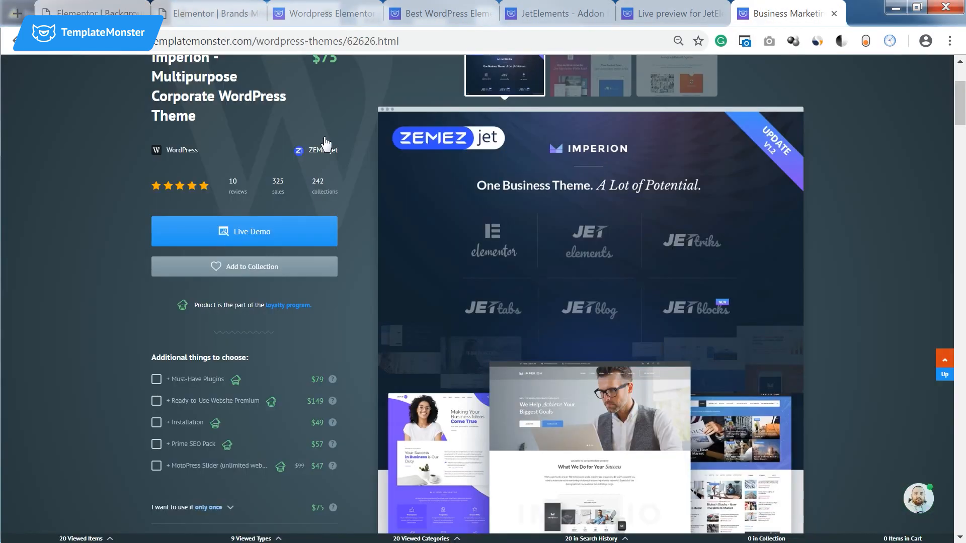
pyautogui.scroll(3)
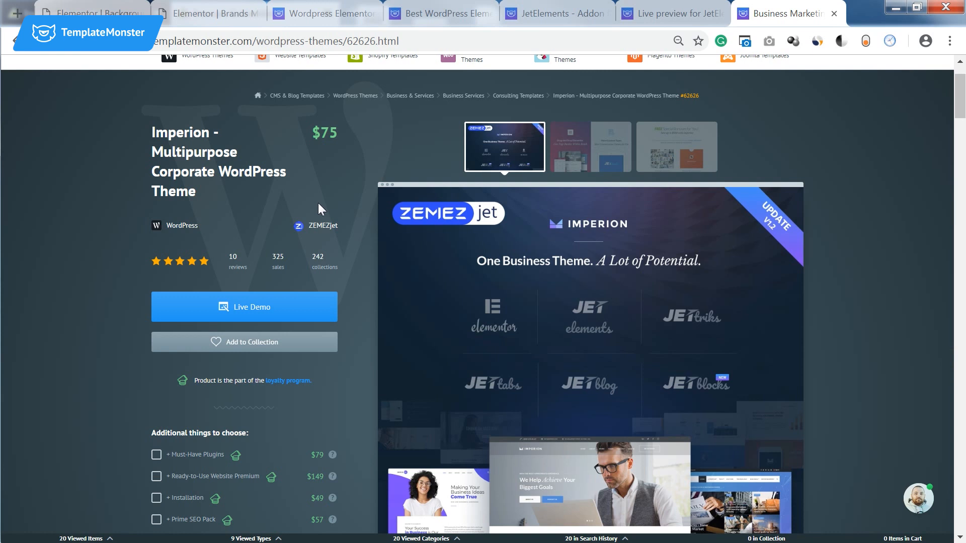
pyautogui.moveTo(351, 350)
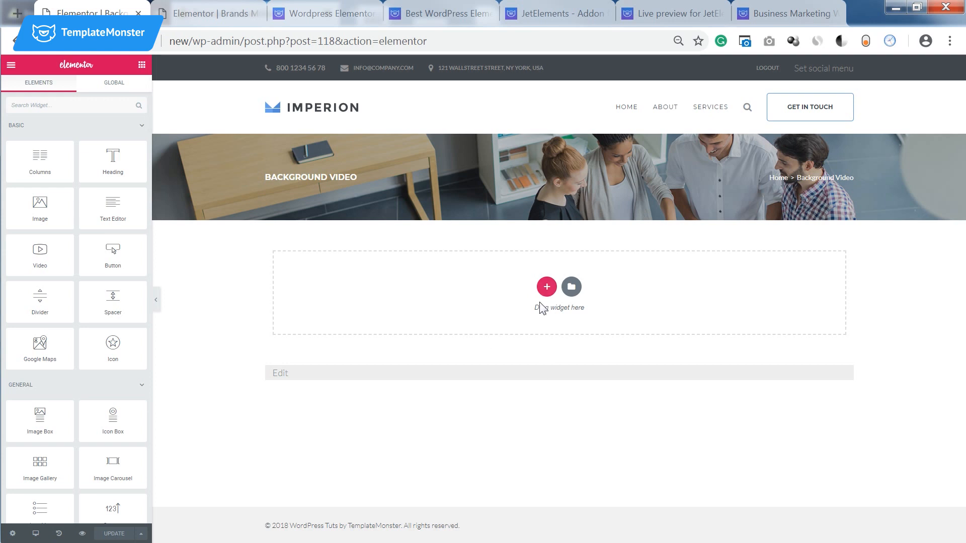
pyautogui.click(545, 287)
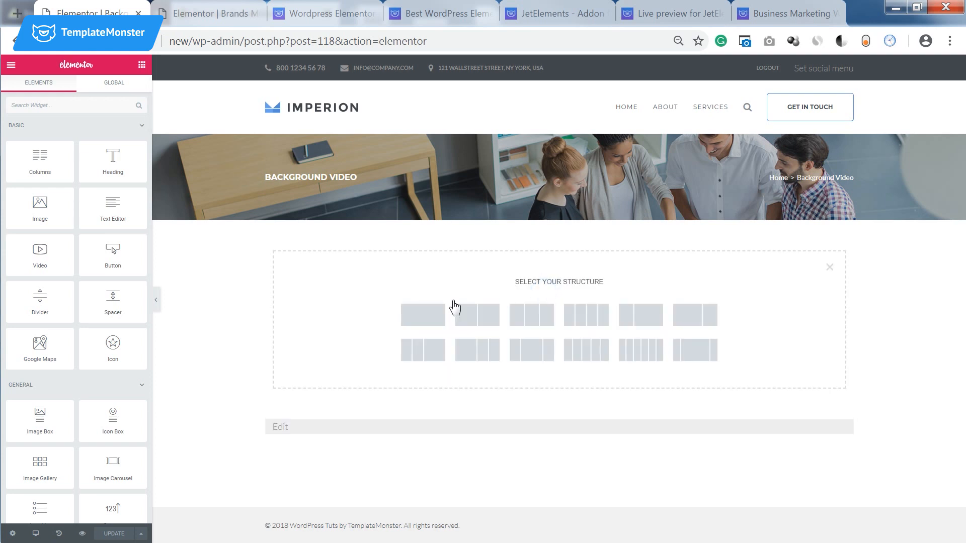
pyautogui.click(422, 315)
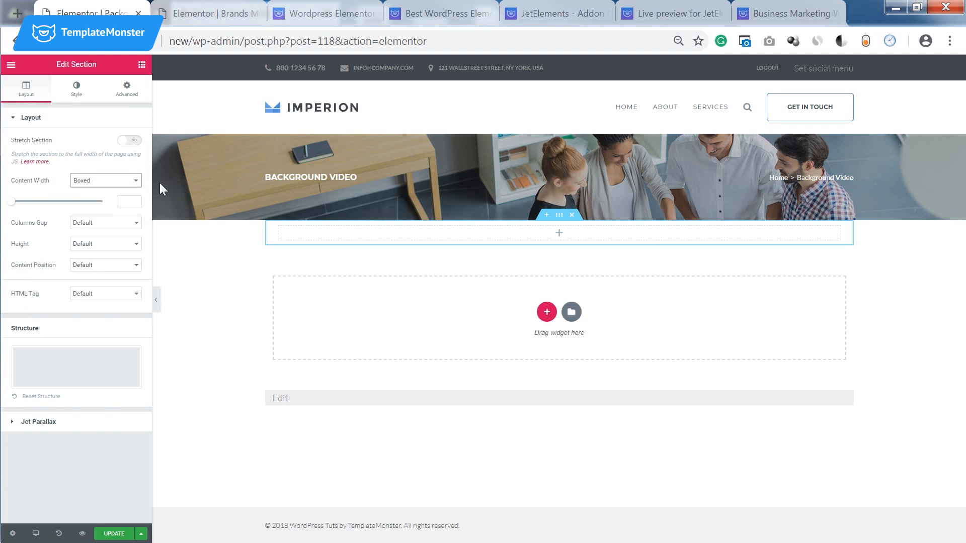
# - Turn Stretch Section on so the new section spans the full page width
pyautogui.click(129, 140)
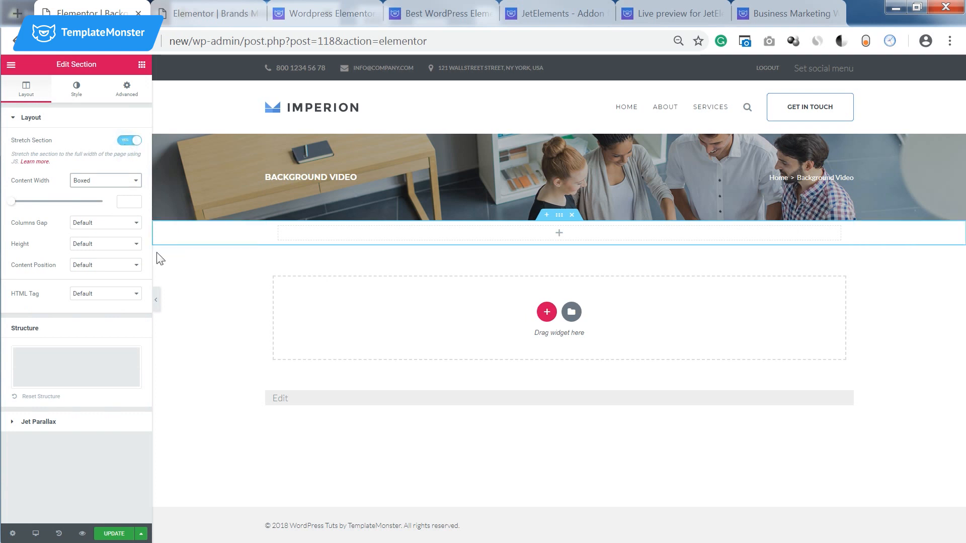
pyautogui.moveTo(86, 118)
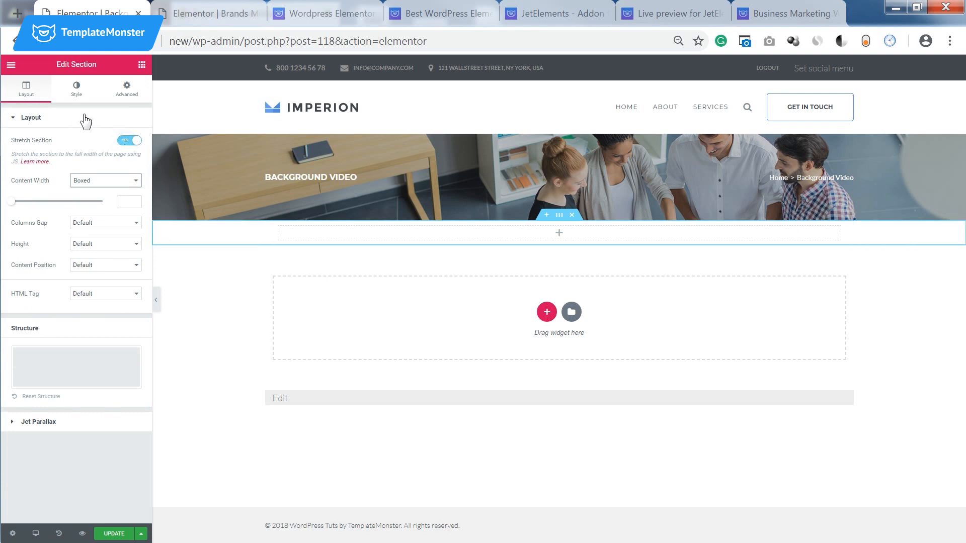
pyautogui.click(75, 88)
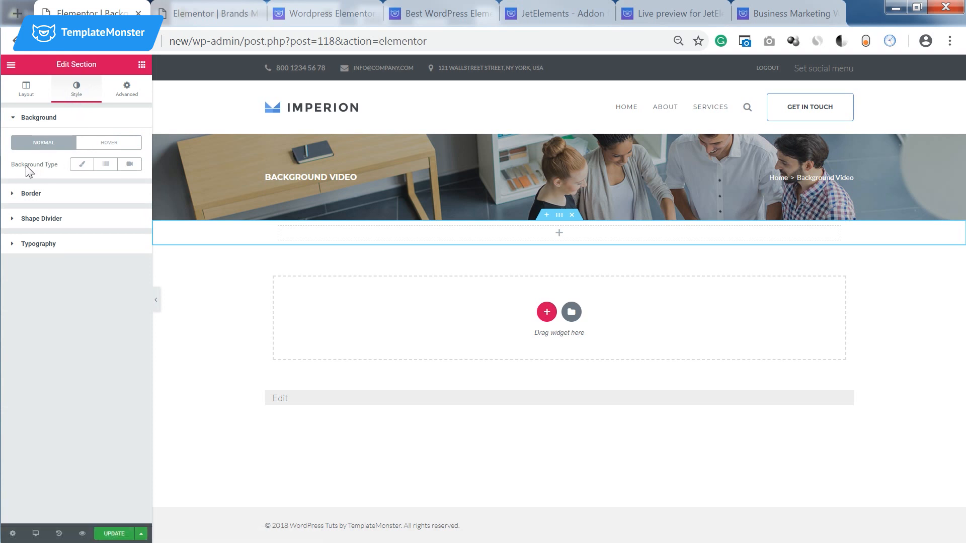
pyautogui.moveTo(129, 164)
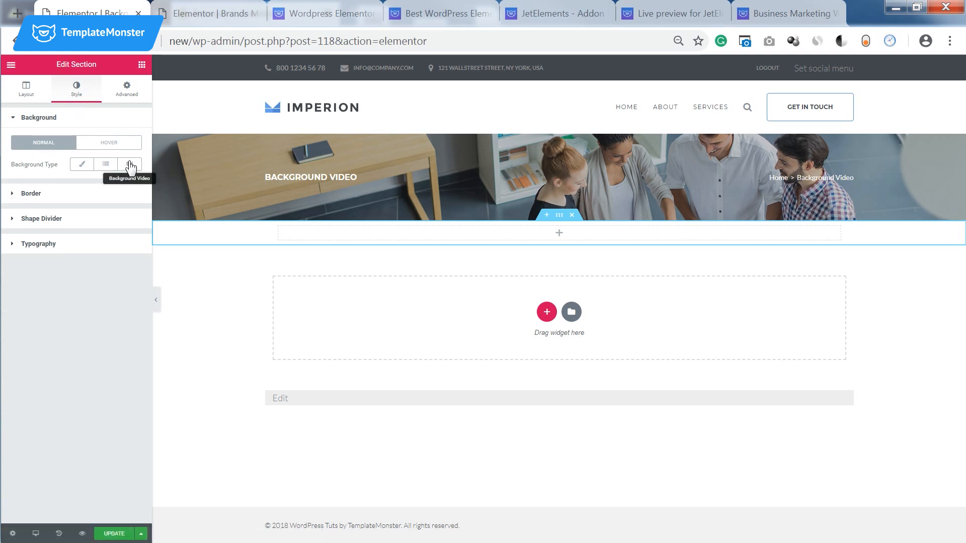
# - Set the section's background type to Video and go to the Monstroid theme video on YouTube
pyautogui.click(130, 164)
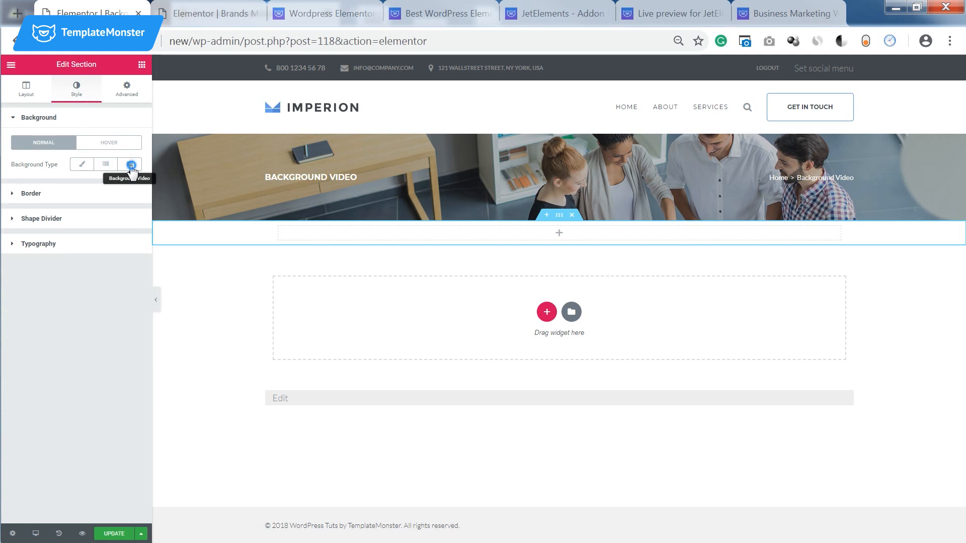
pyautogui.click(130, 164)
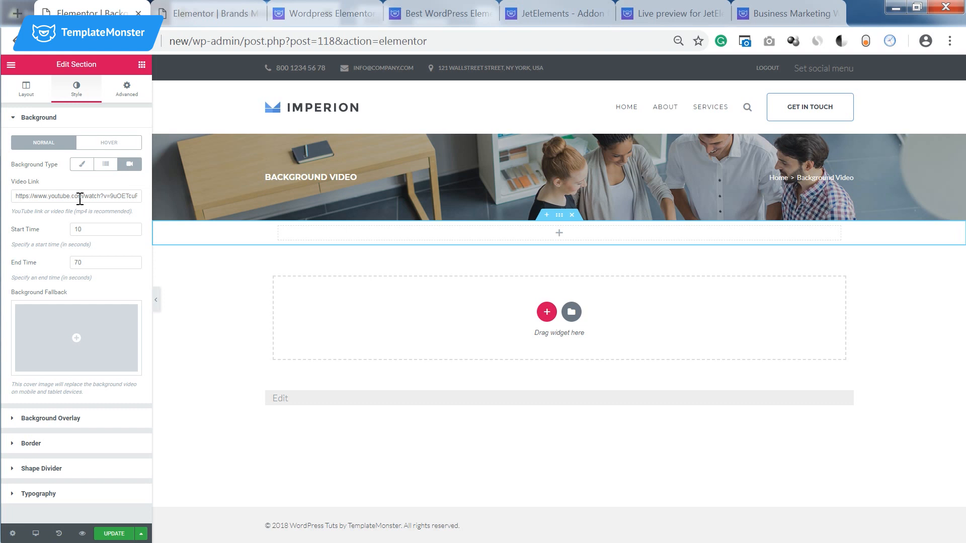
pyautogui.moveTo(725, 240)
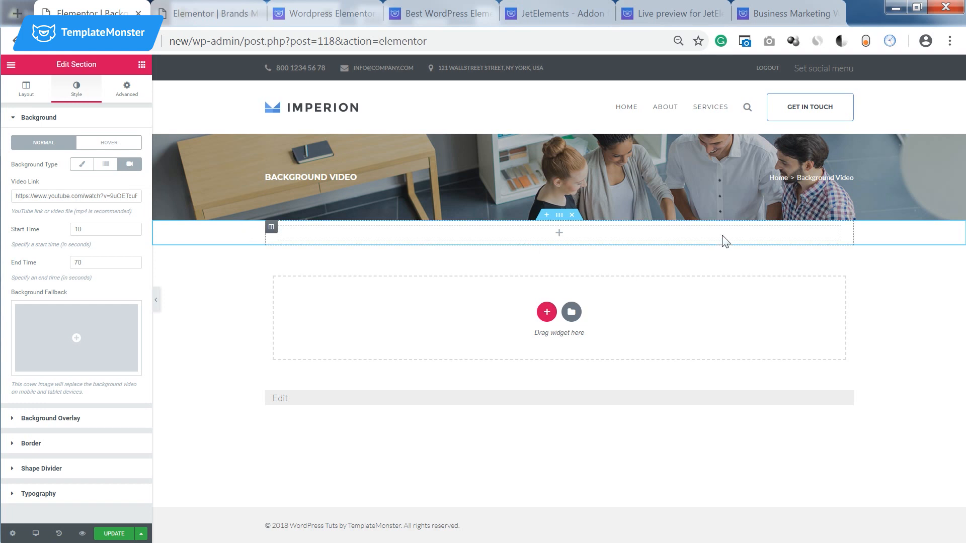
pyautogui.moveTo(712, 246)
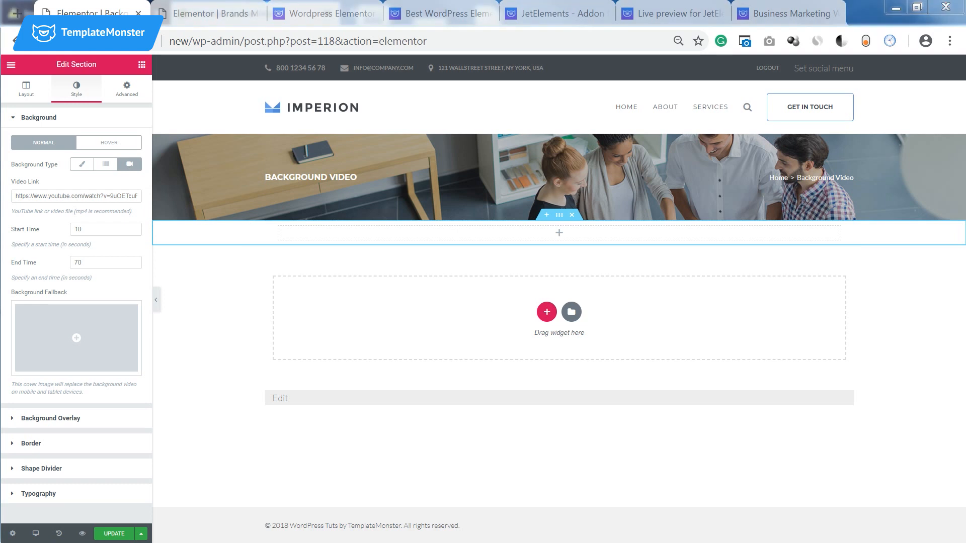
pyautogui.click(375, 13)
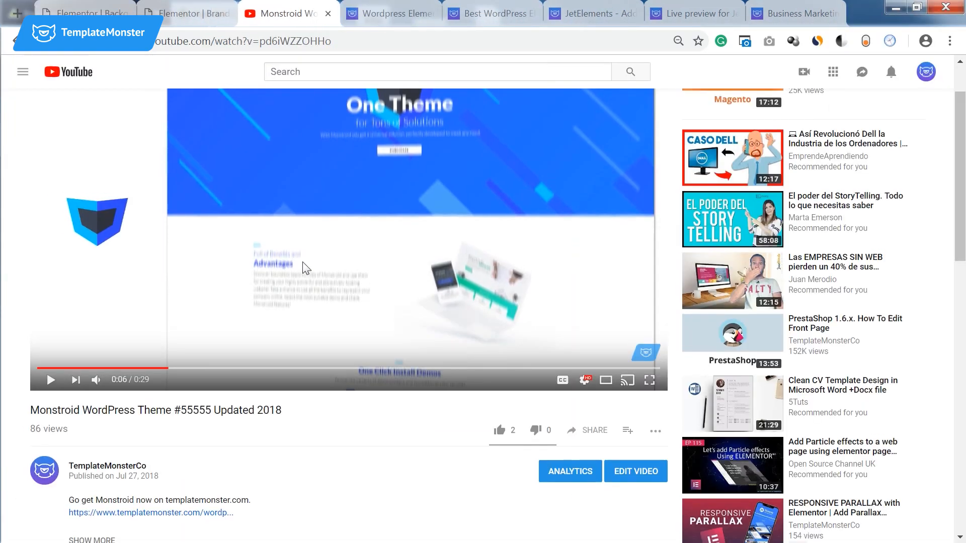
# - Copy the Monstroid video URL and use it as the background video link starting at 0 s
pyautogui.scroll(3)
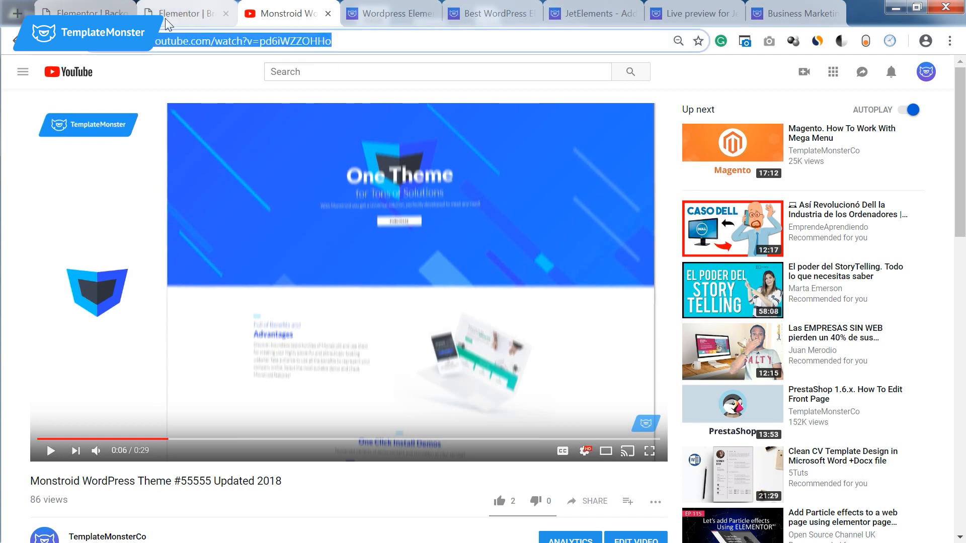
pyautogui.click(83, 12)
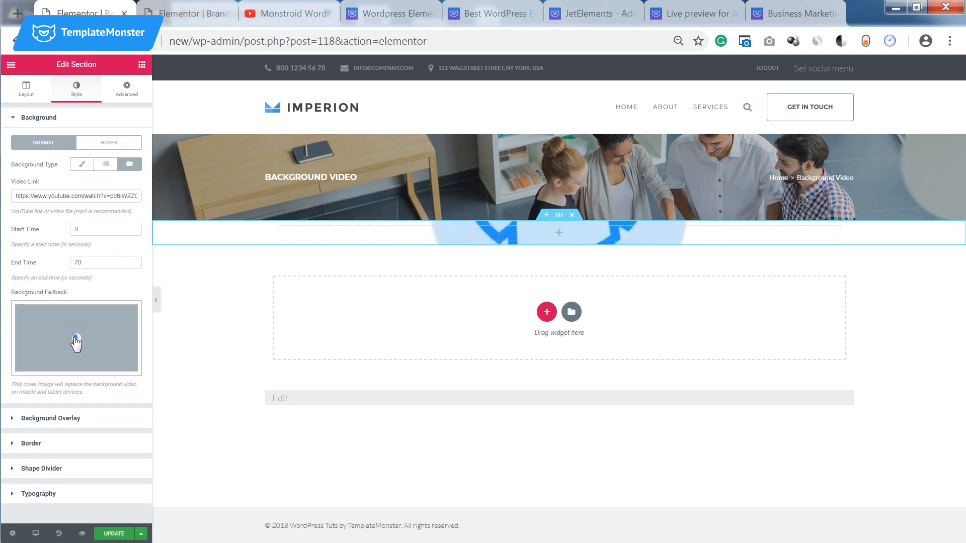
# - Set Screenshot_1.png (One Theme) as the section's background fallback image
pyautogui.click(77, 338)
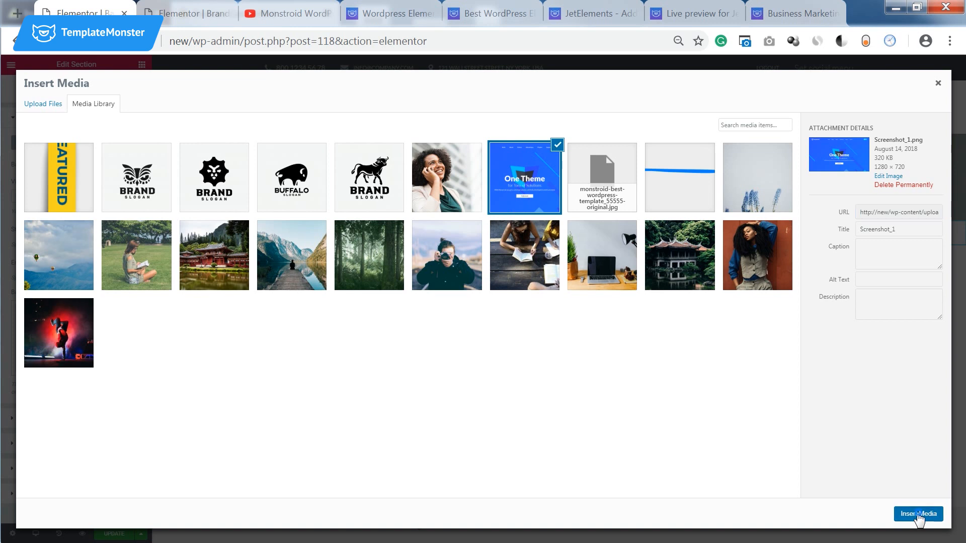
pyautogui.click(919, 514)
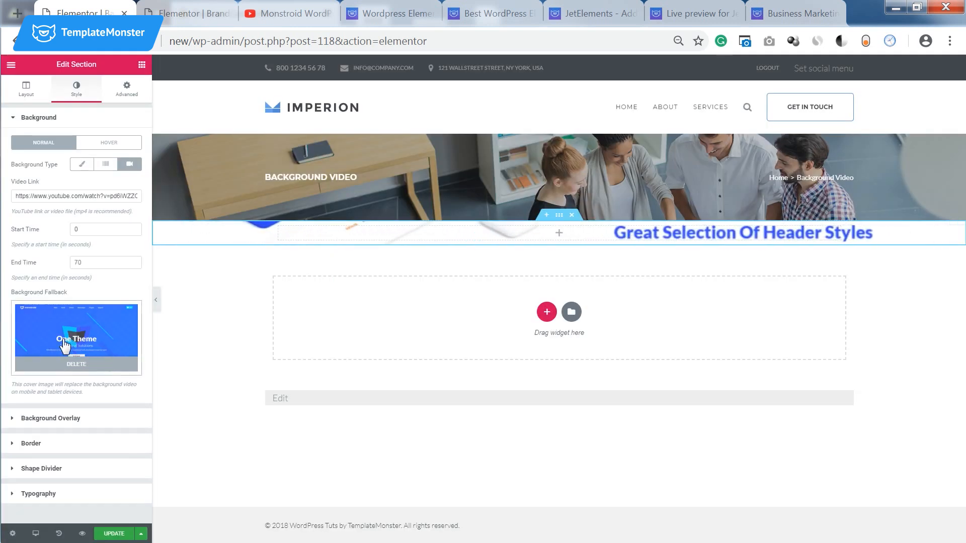
pyautogui.moveTo(241, 224)
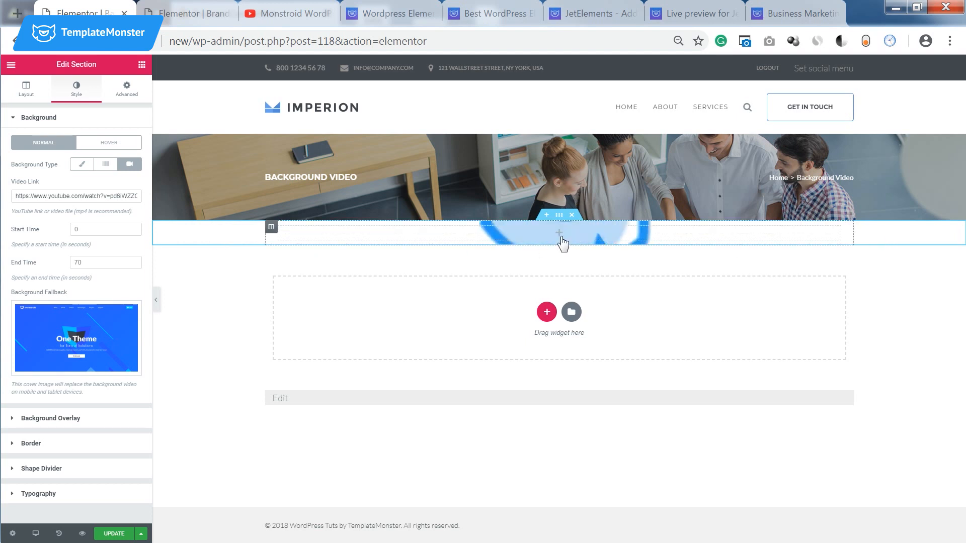
pyautogui.moveTo(68, 111)
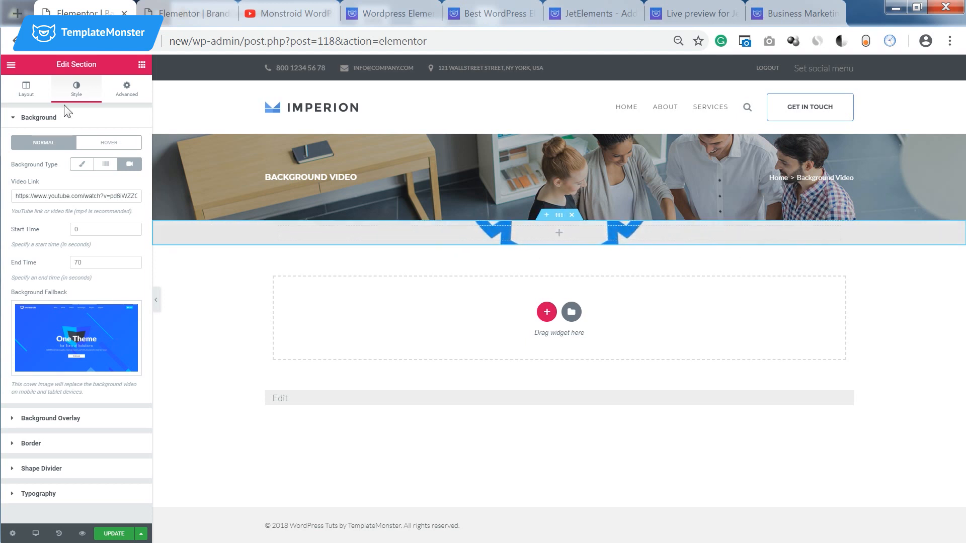
# - Set the section height to Min Height with a minimum of 882
pyautogui.click(26, 89)
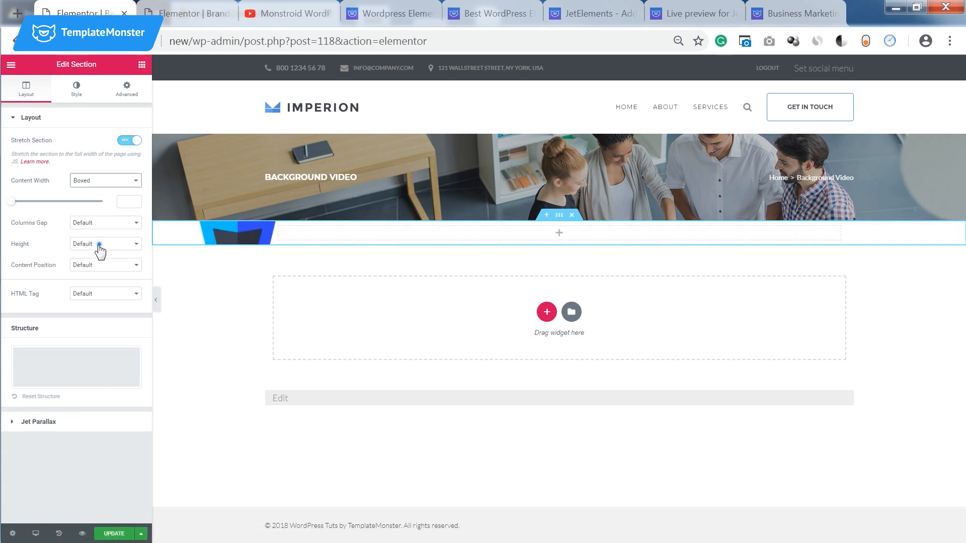
pyautogui.click(105, 244)
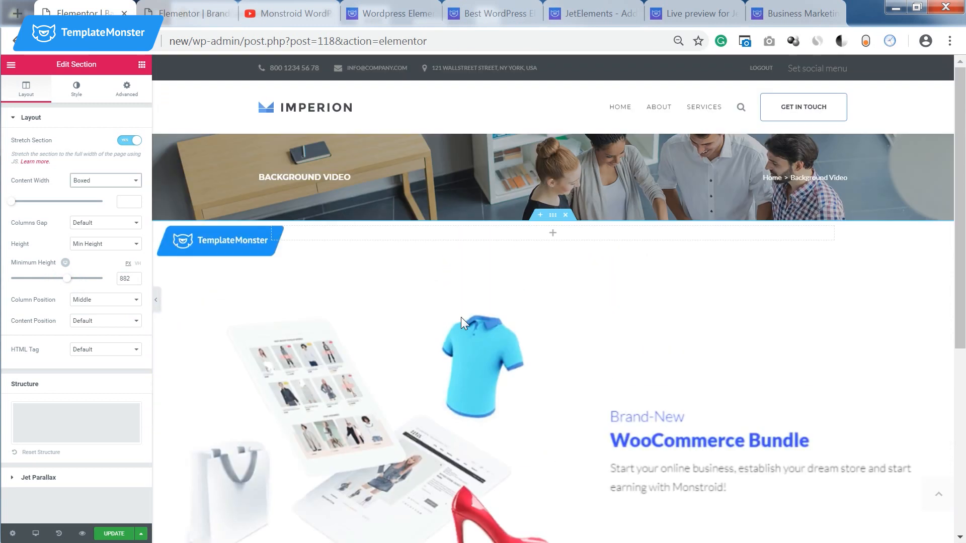
pyautogui.scroll(-3)
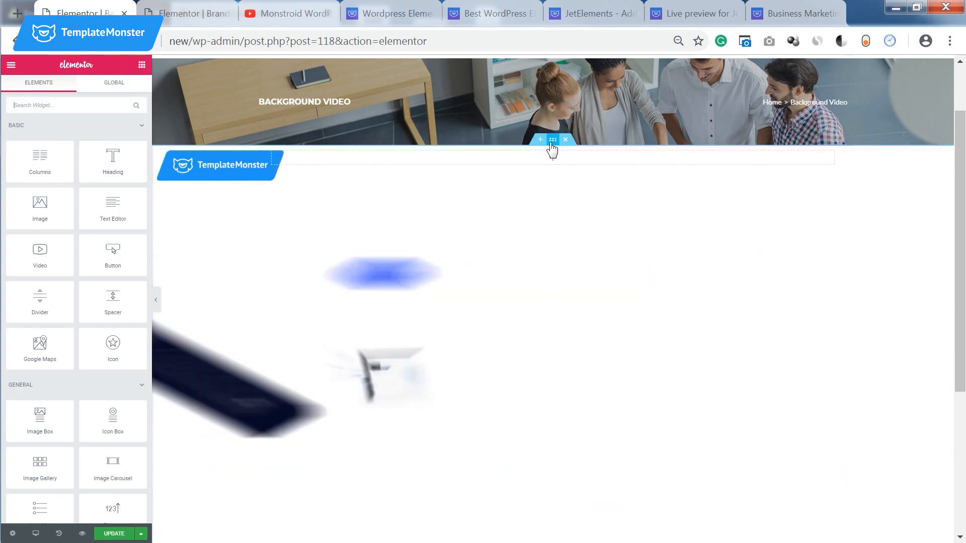
# - Set the section's Background Overlay type to Gradient
pyautogui.click(553, 140)
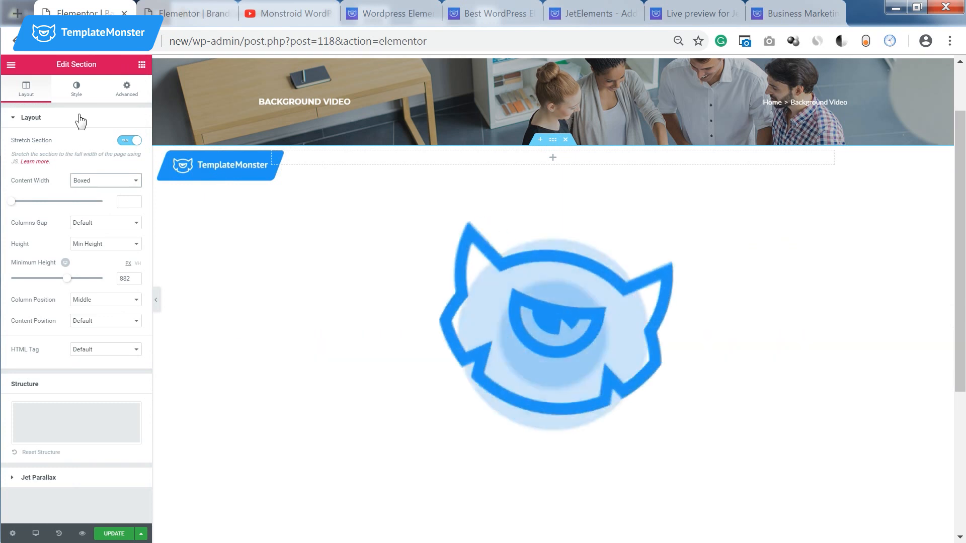
pyautogui.click(75, 87)
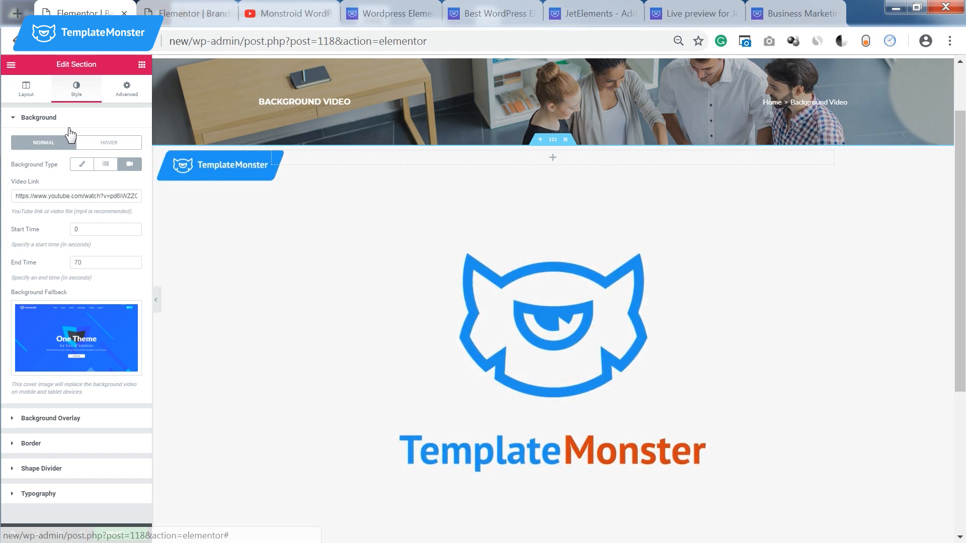
pyautogui.click(39, 116)
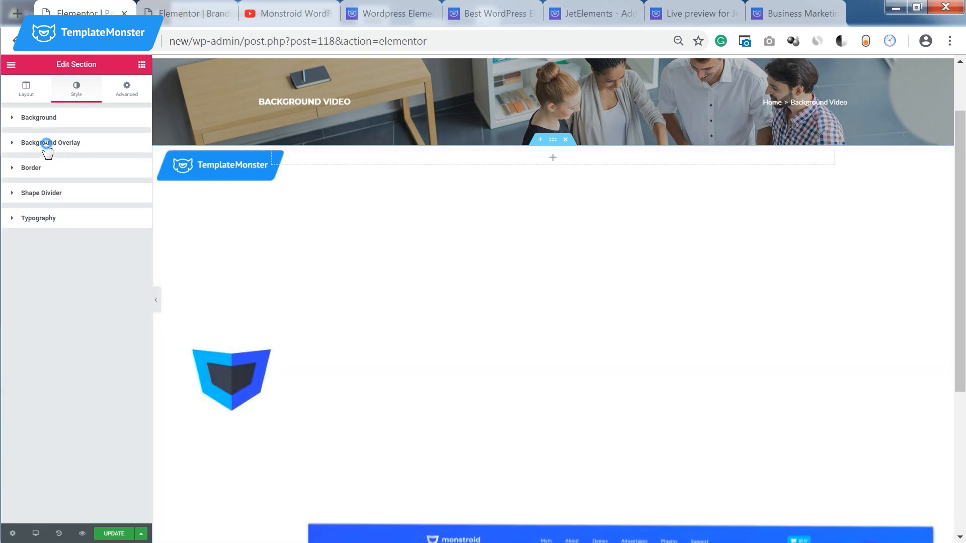
pyautogui.click(50, 142)
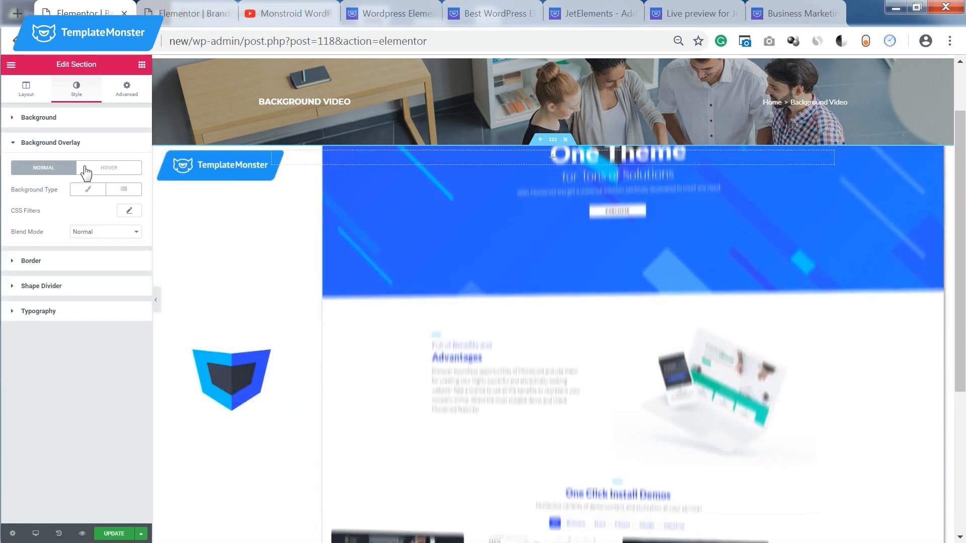
pyautogui.click(123, 189)
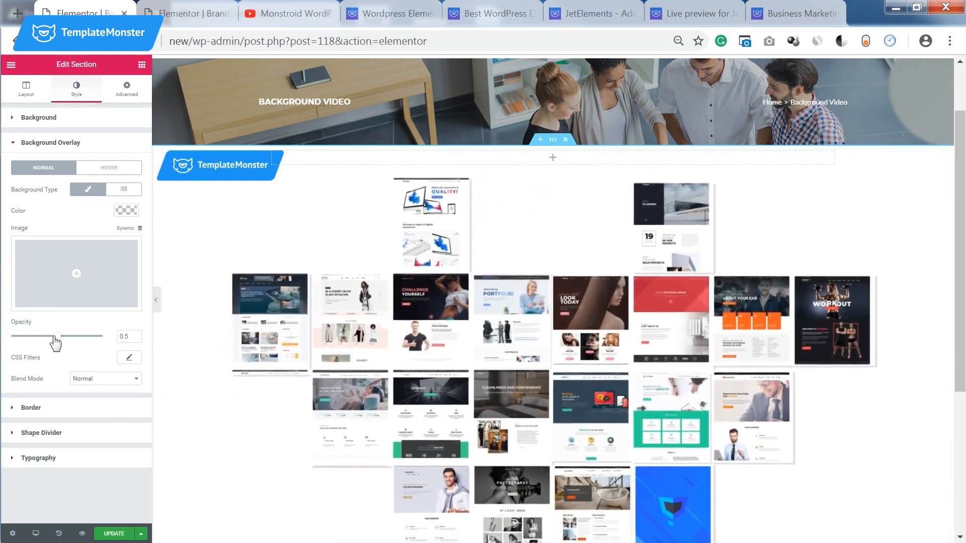
pyautogui.click(122, 189)
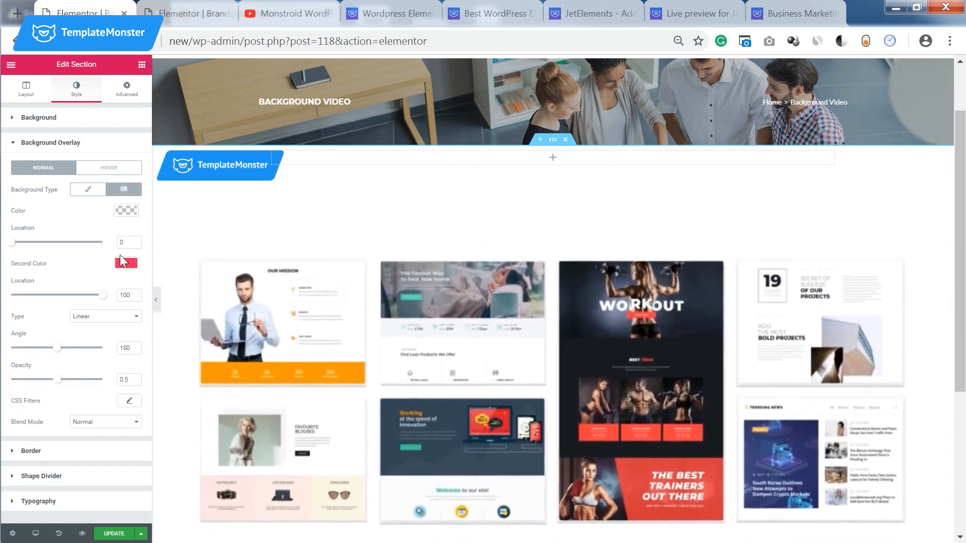
# - Make the gradient's second colour blue with 0.29 overlay opacity and return to the widget list
pyautogui.click(127, 262)
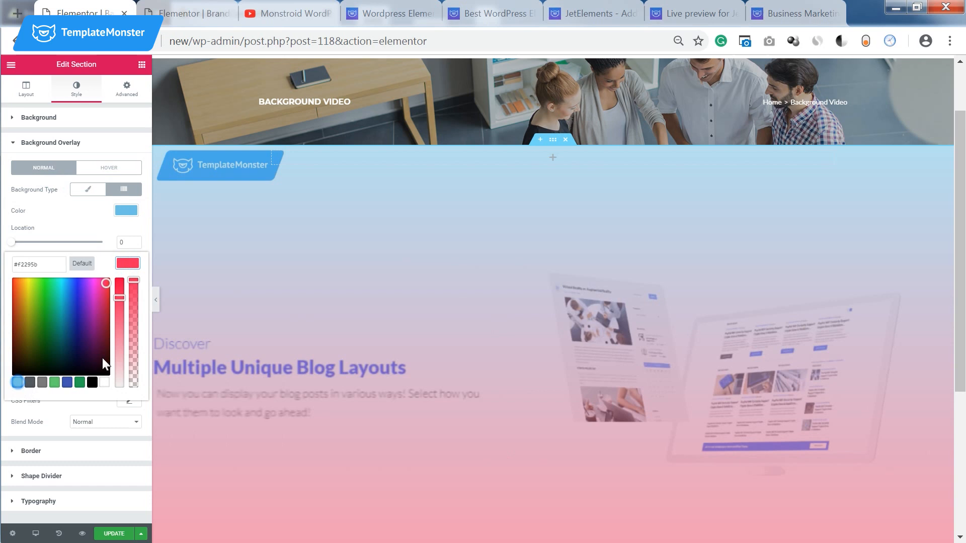
pyautogui.click(123, 189)
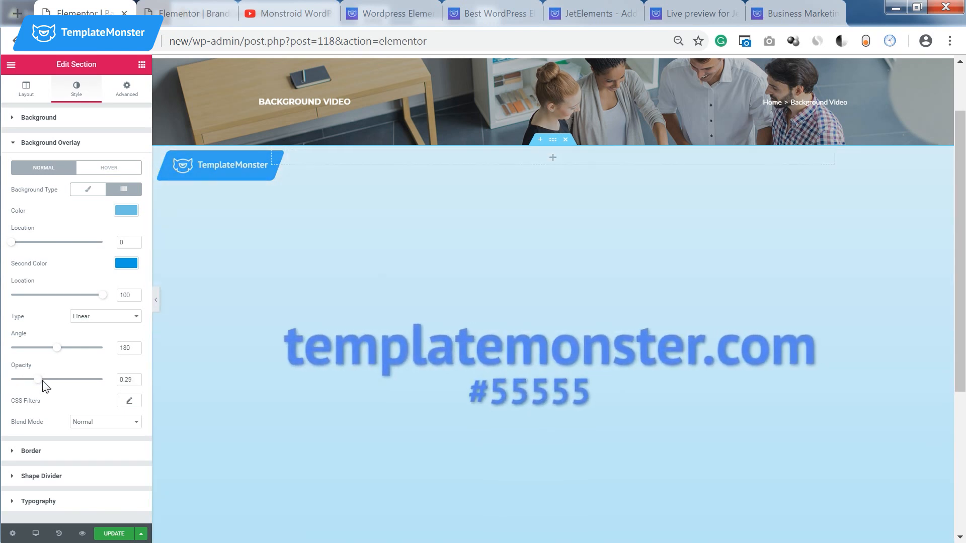
pyautogui.click(141, 64)
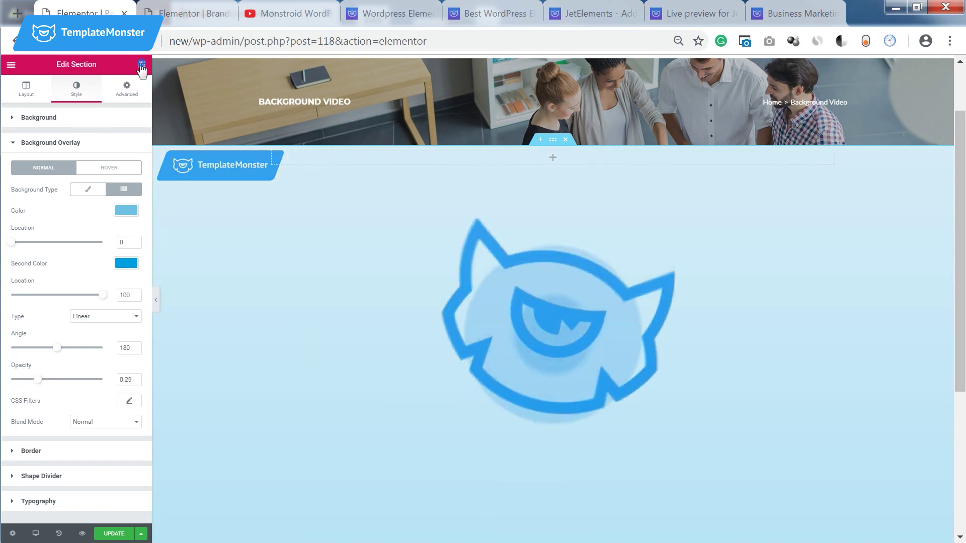
pyautogui.click(141, 64)
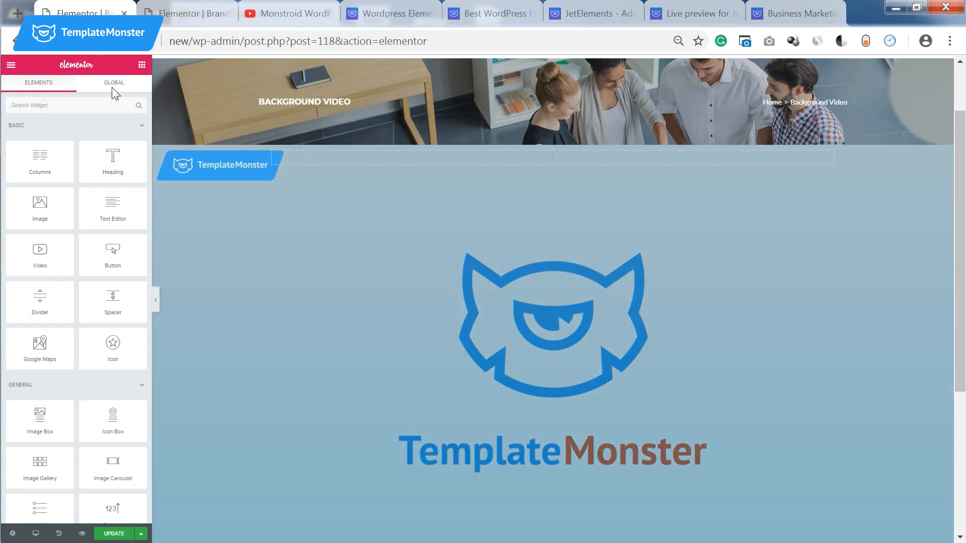
pyautogui.click(510, 159)
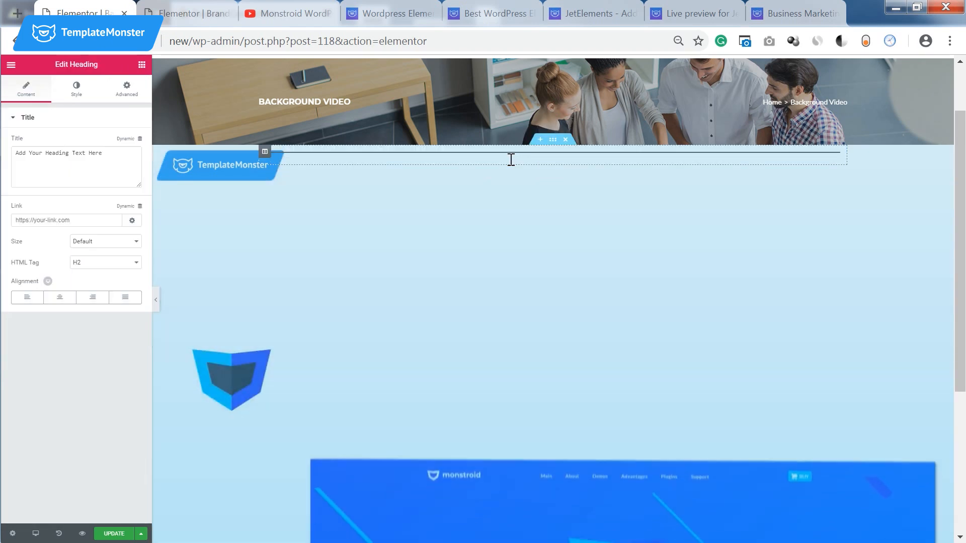
pyautogui.click(105, 240)
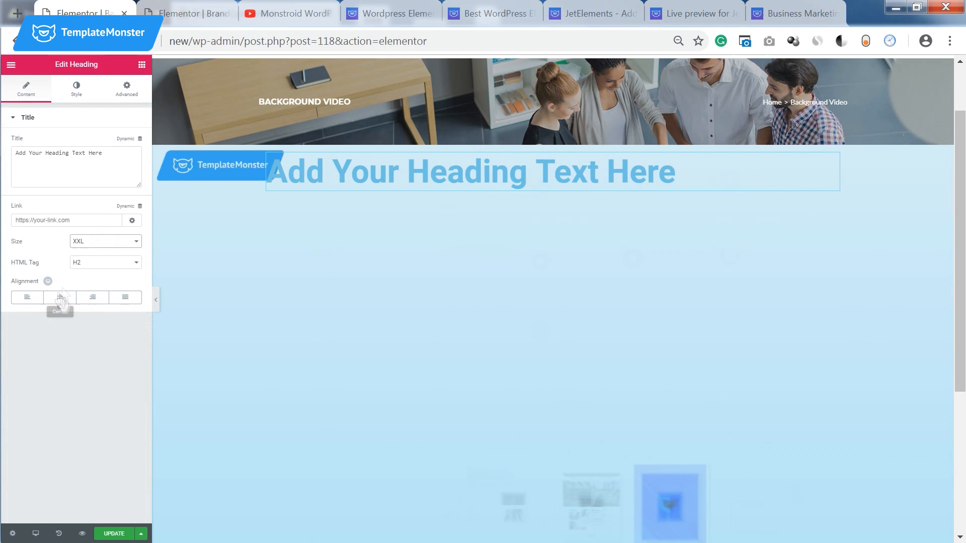
pyautogui.click(76, 87)
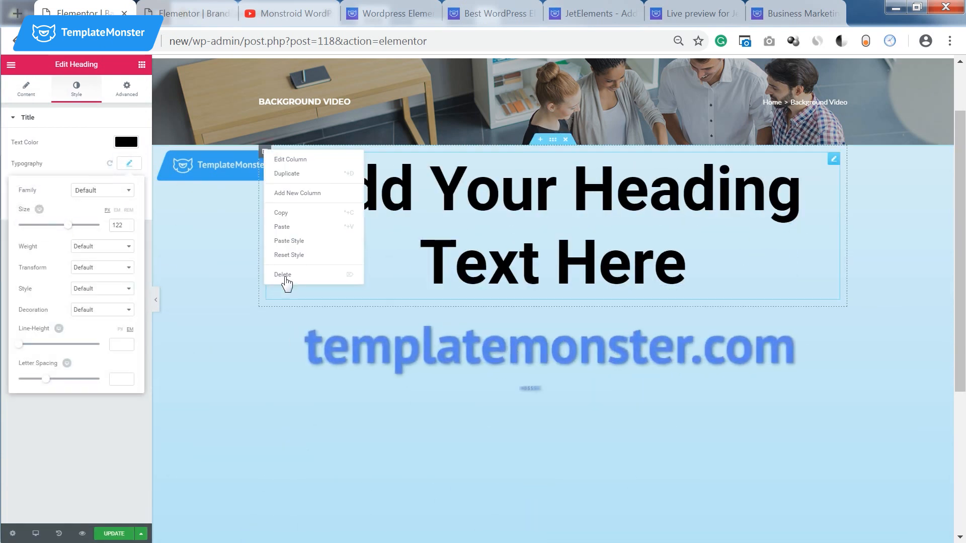
pyautogui.click(283, 274)
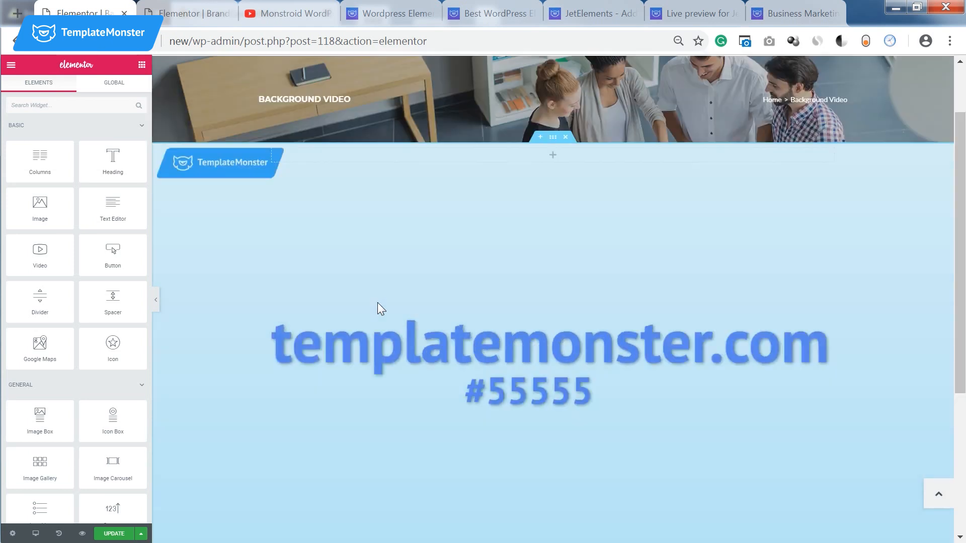